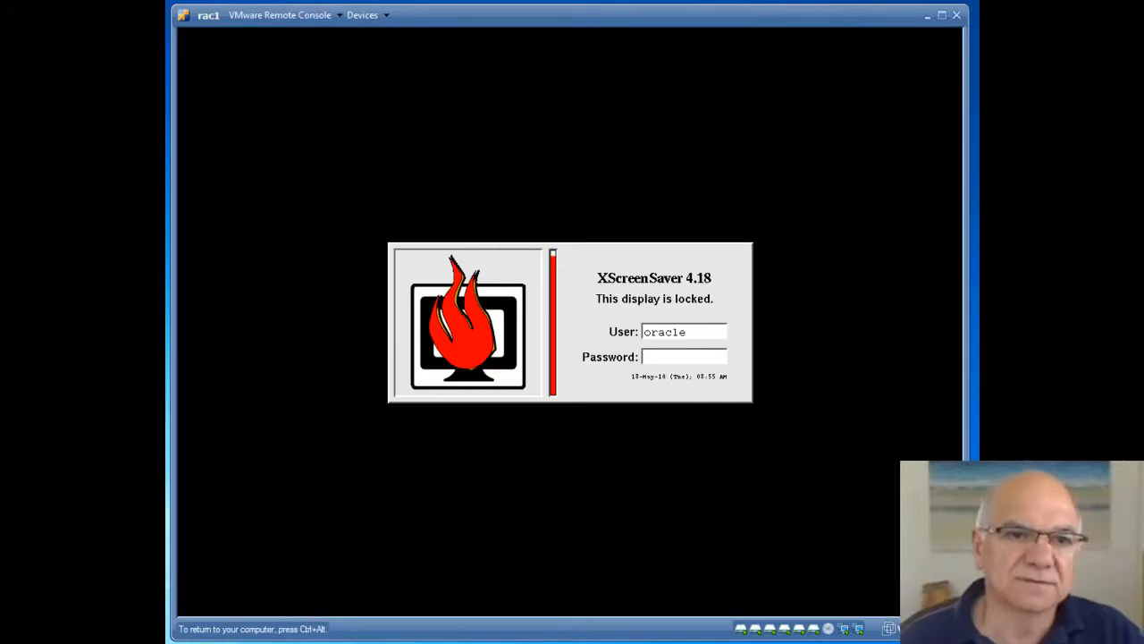
- Unlock the rac1 desktop by entering the oracle password in the XScreenSaver dialog
{"action": "type", "text": "****"}
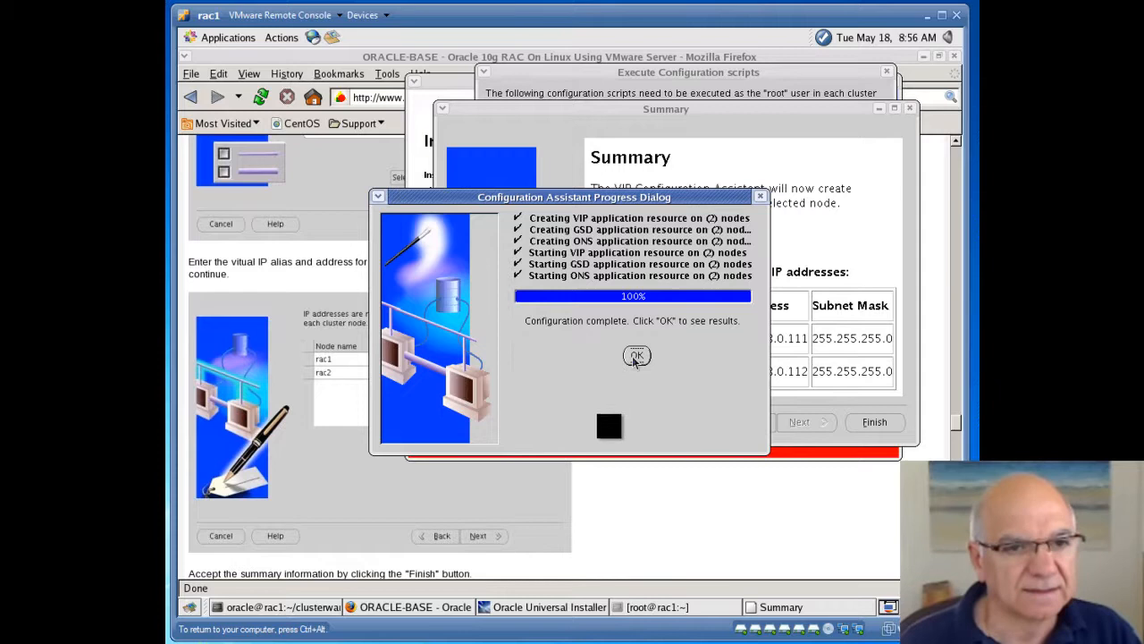
- Acknowledge the completed VIP configuration and dismiss the rac1/rac2 virtual IP results
{"action": "left_click", "coordinate": [636, 355]}
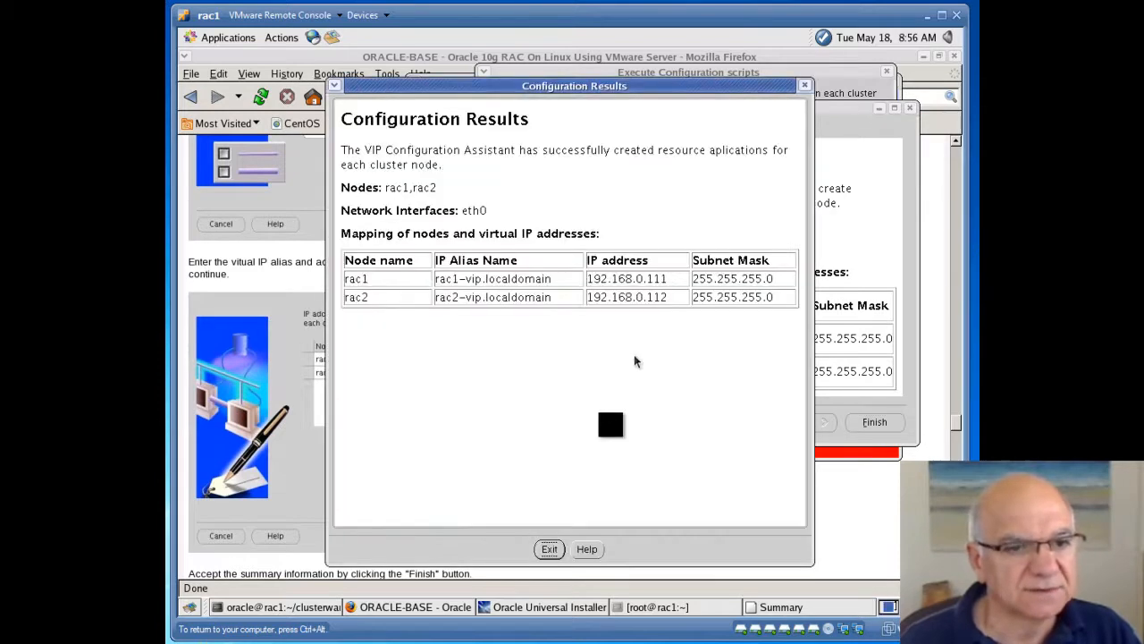
{"action": "left_click", "coordinate": [549, 549]}
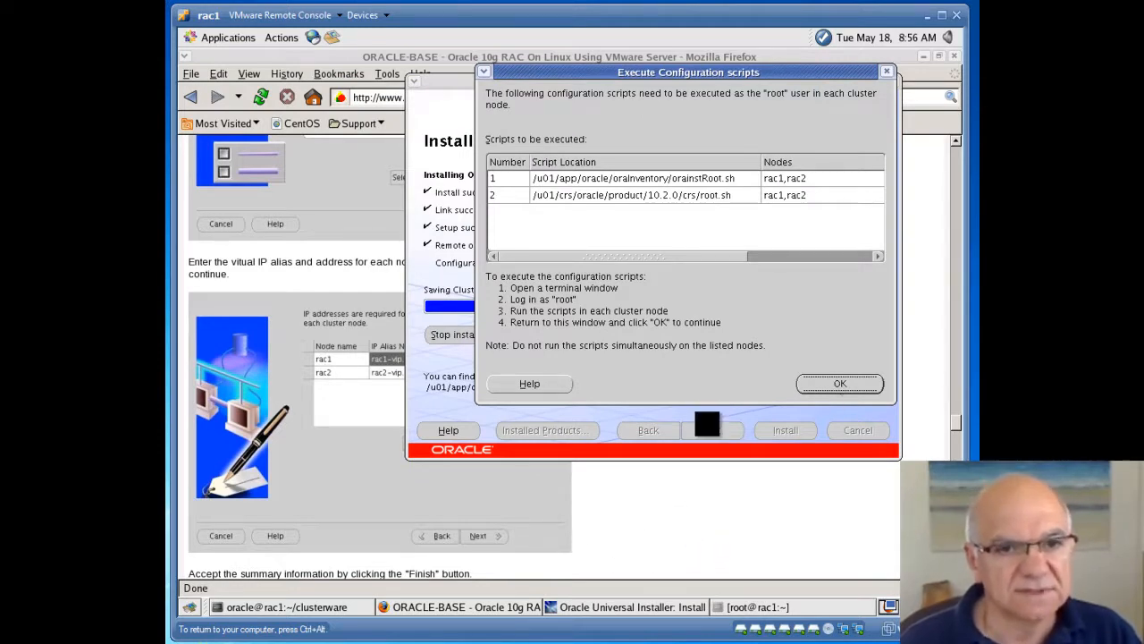
- Confirm the root scripts ran on both nodes and exit the installer at End of Installation
{"action": "left_click", "coordinate": [840, 382]}
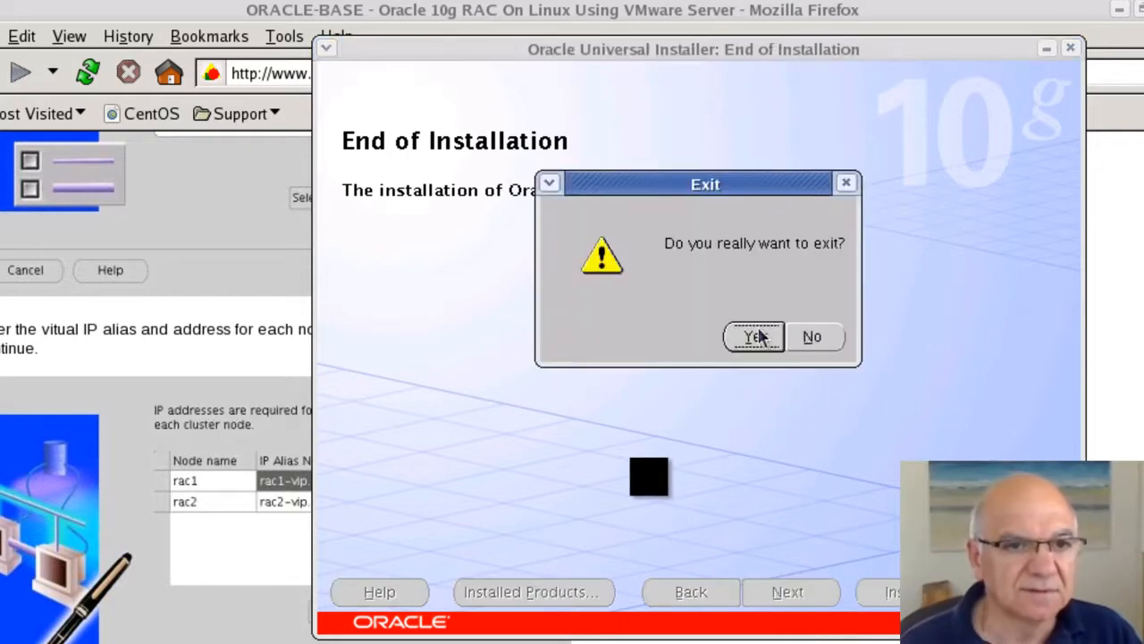
{"action": "left_click", "coordinate": [755, 336]}
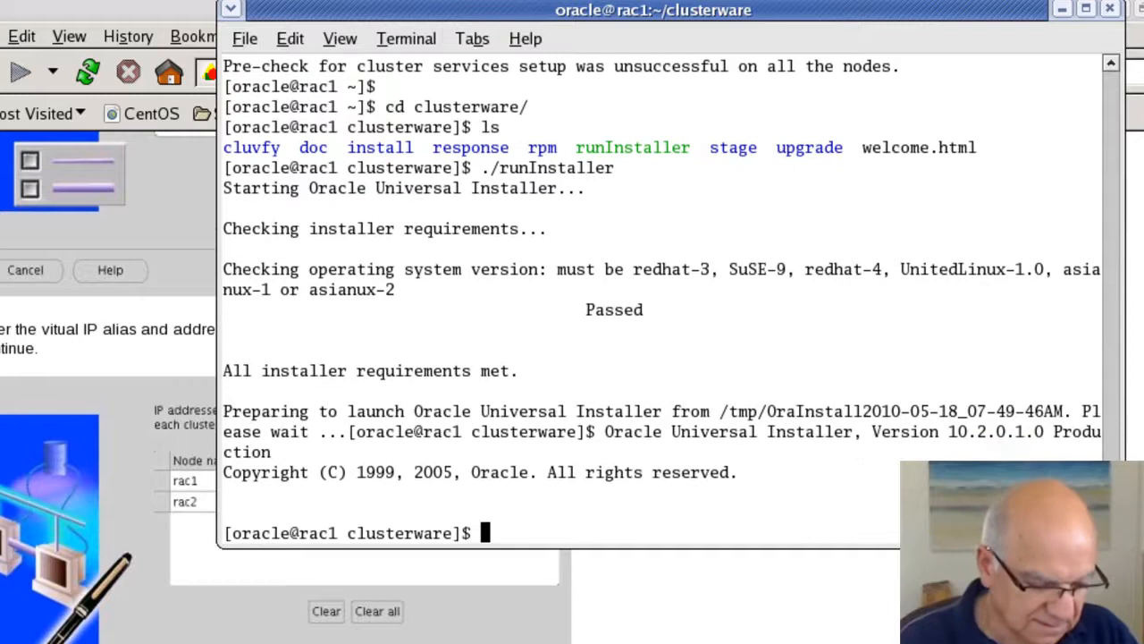
- Run ./crs_stat -t from /u01/crs/oracle/product/10.2.0/crs/bin on rac1 to list resource status
{"action": "type", "text": "cd /u01/crs/"}
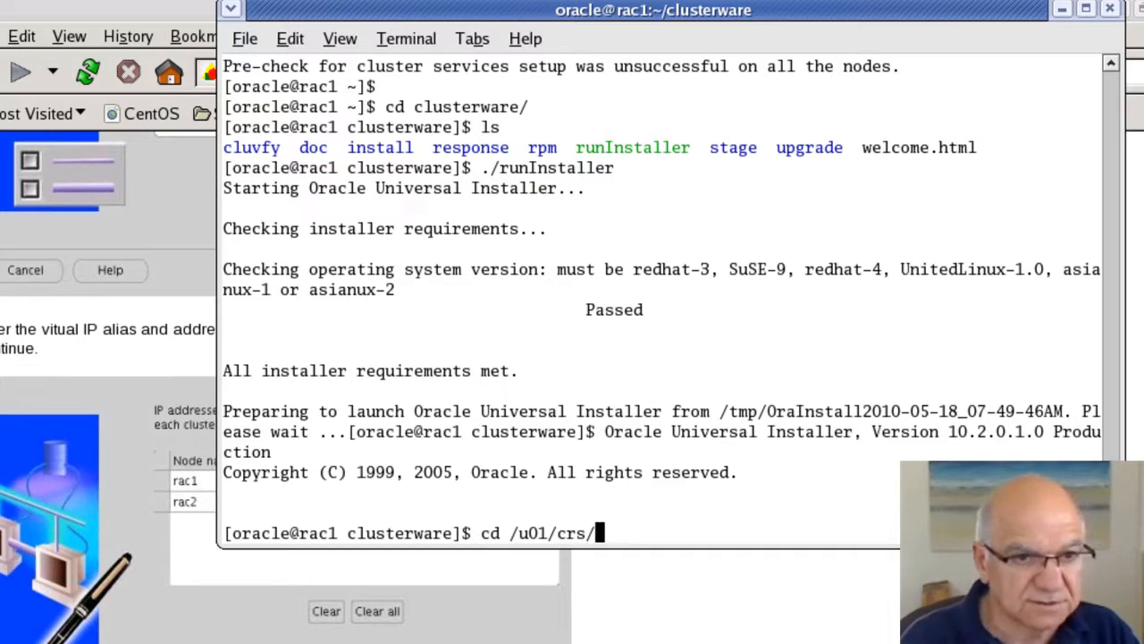
{"action": "type", "text": "oracle/product/"}
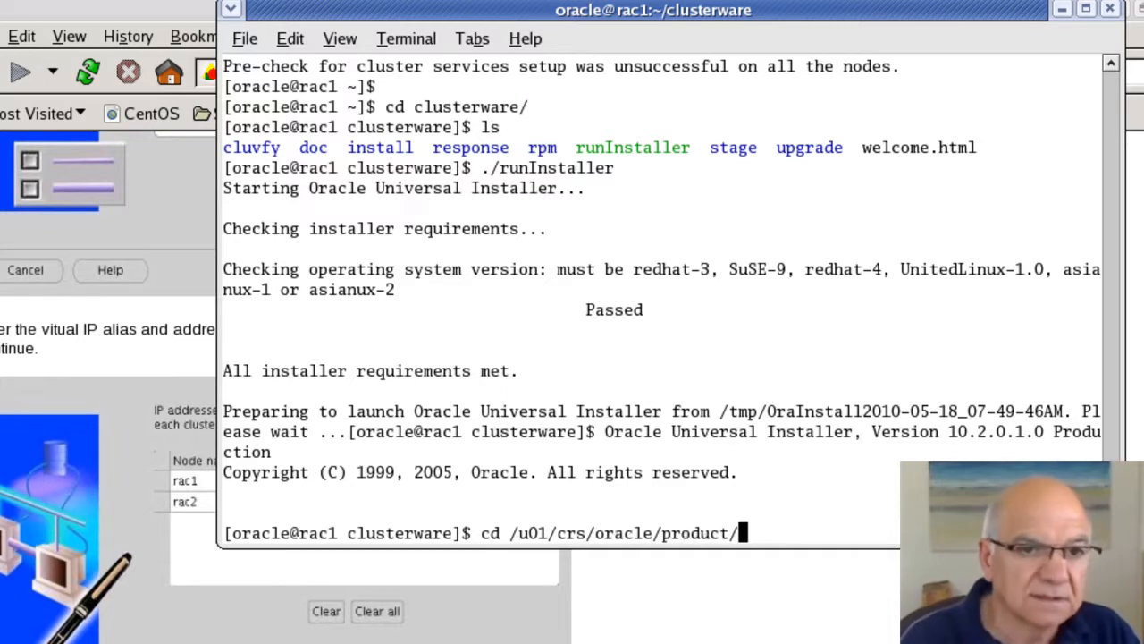
{"action": "type", "text": "10.2.0/crs/bin/"}
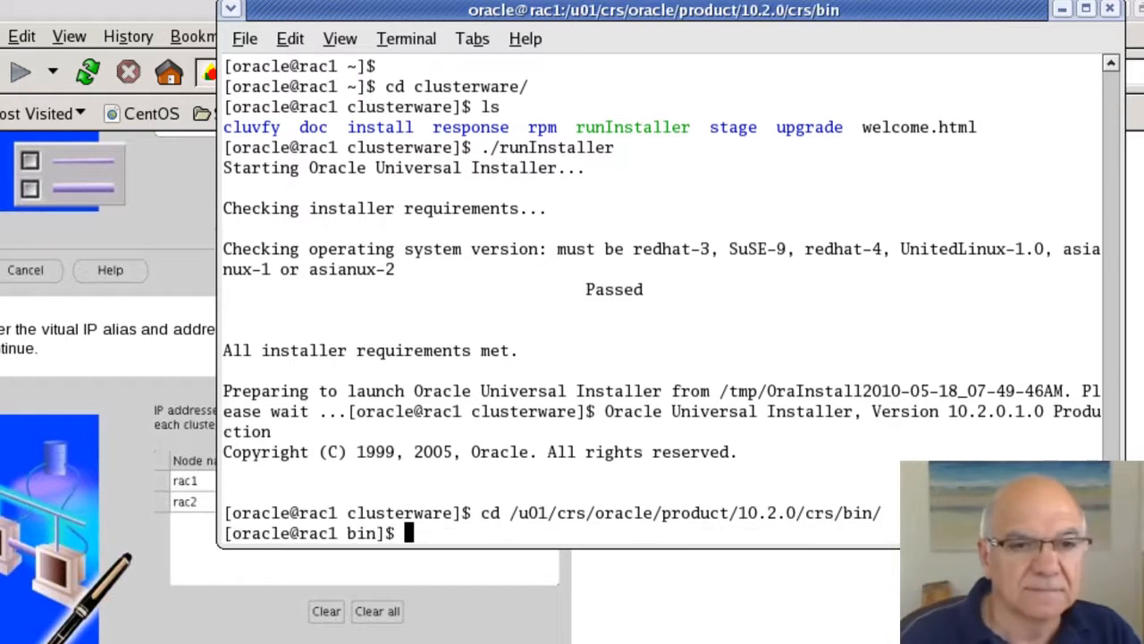
{"action": "type", "text": "."}
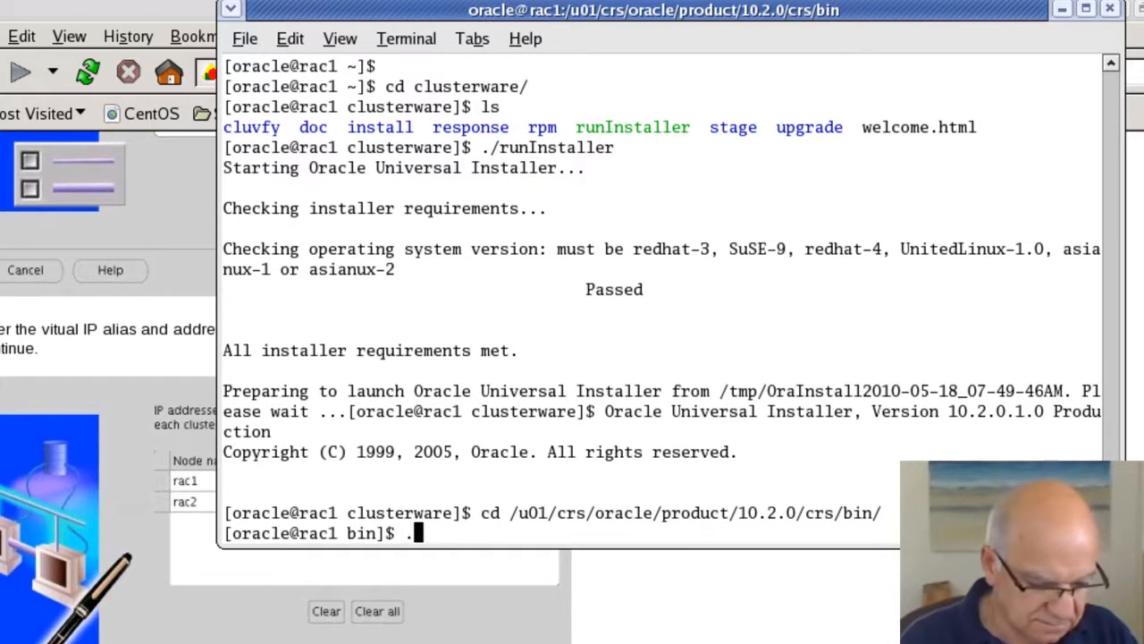
{"action": "type", "text": "crs"}
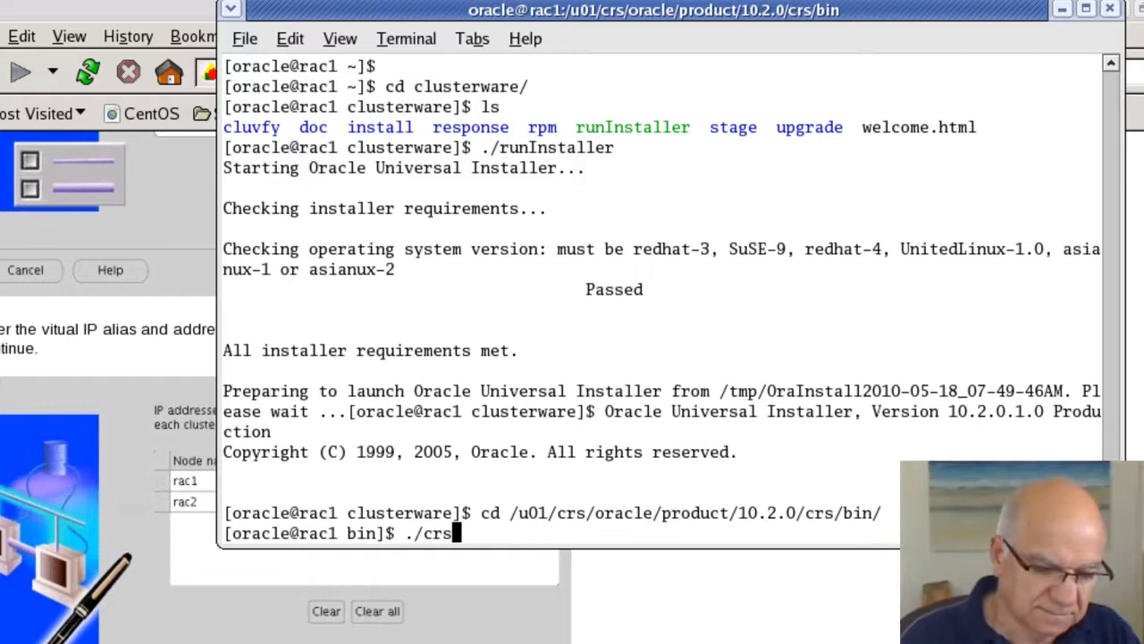
{"action": "type", "text": "_stat"}
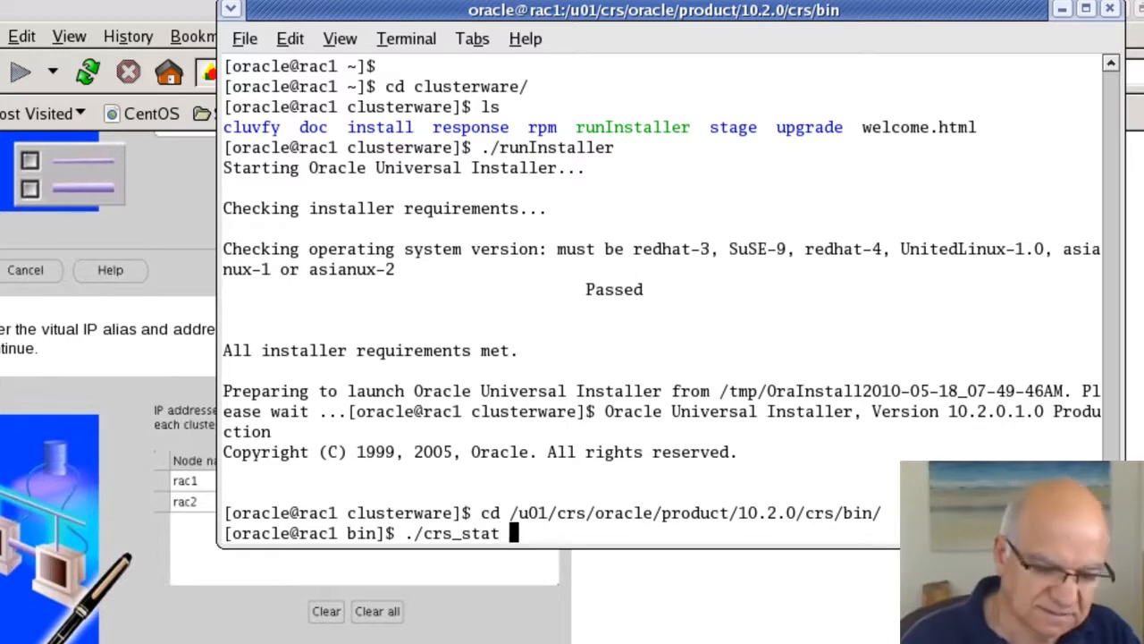
{"action": "type", "text": "-t"}
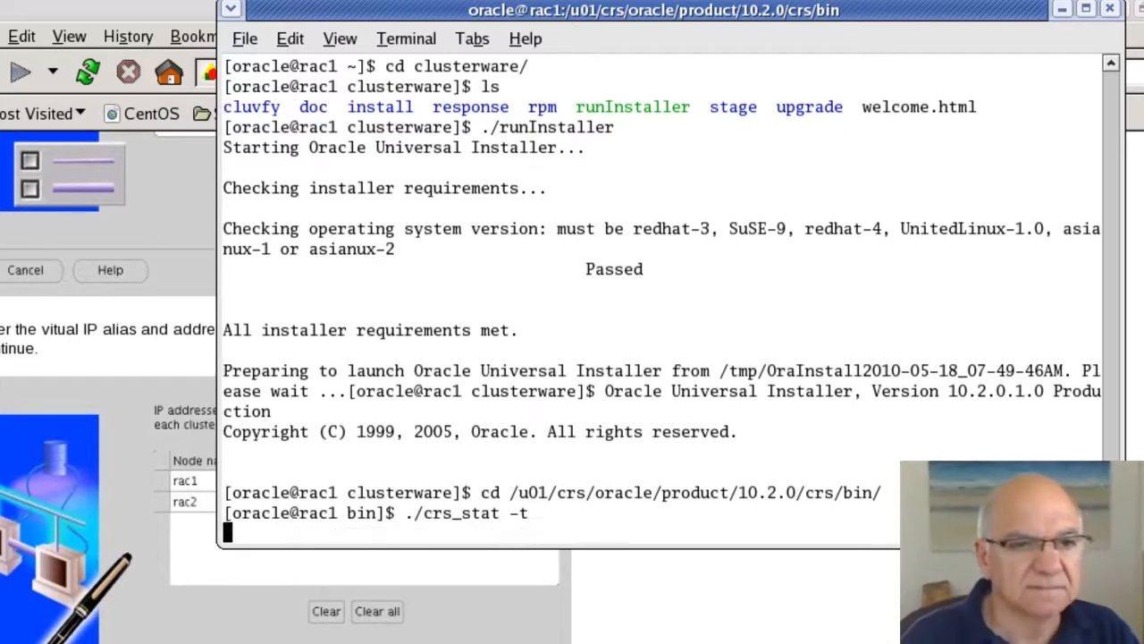
{"action": "key", "text": "Return"}
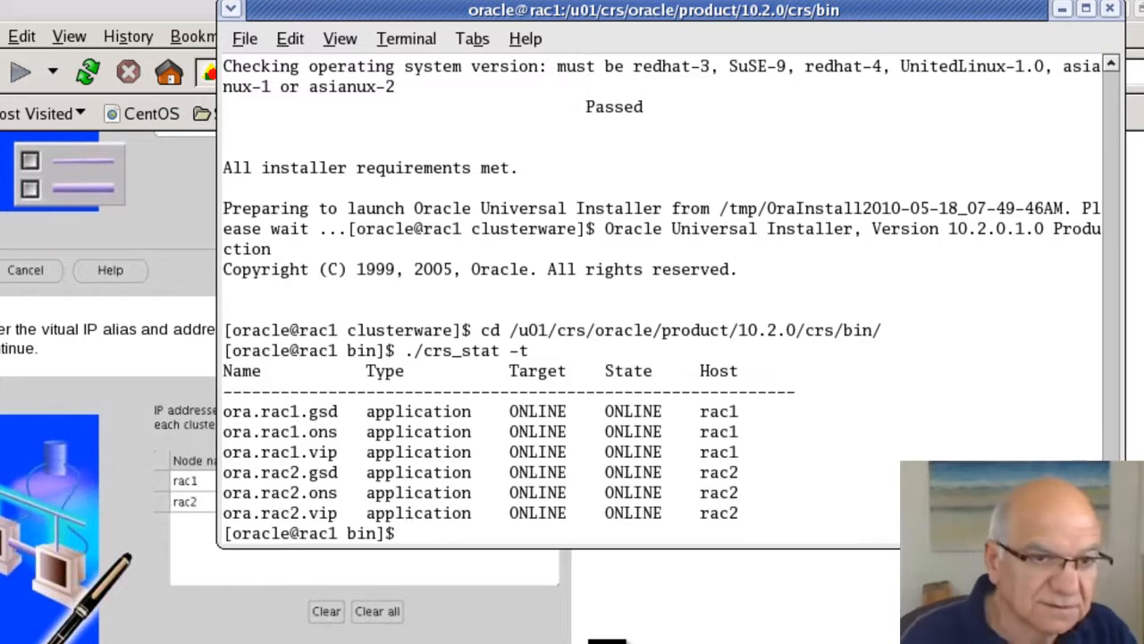
- Start a remote shell to rac2 with rsh
{"action": "type", "text": "ssh"}
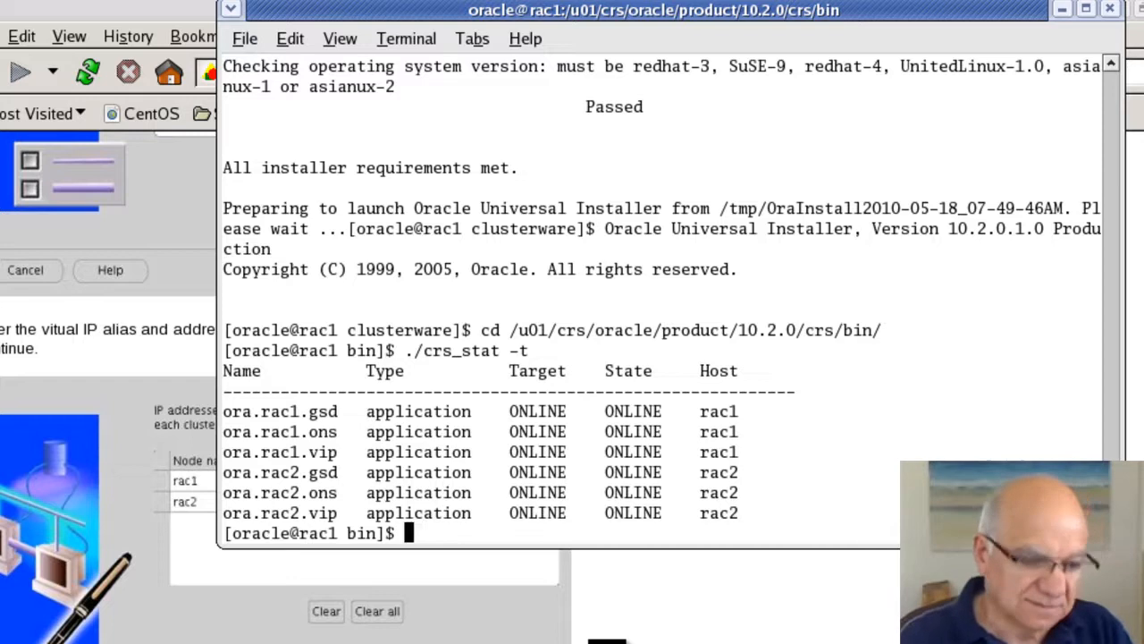
{"action": "type", "text": "rsh rac2"}
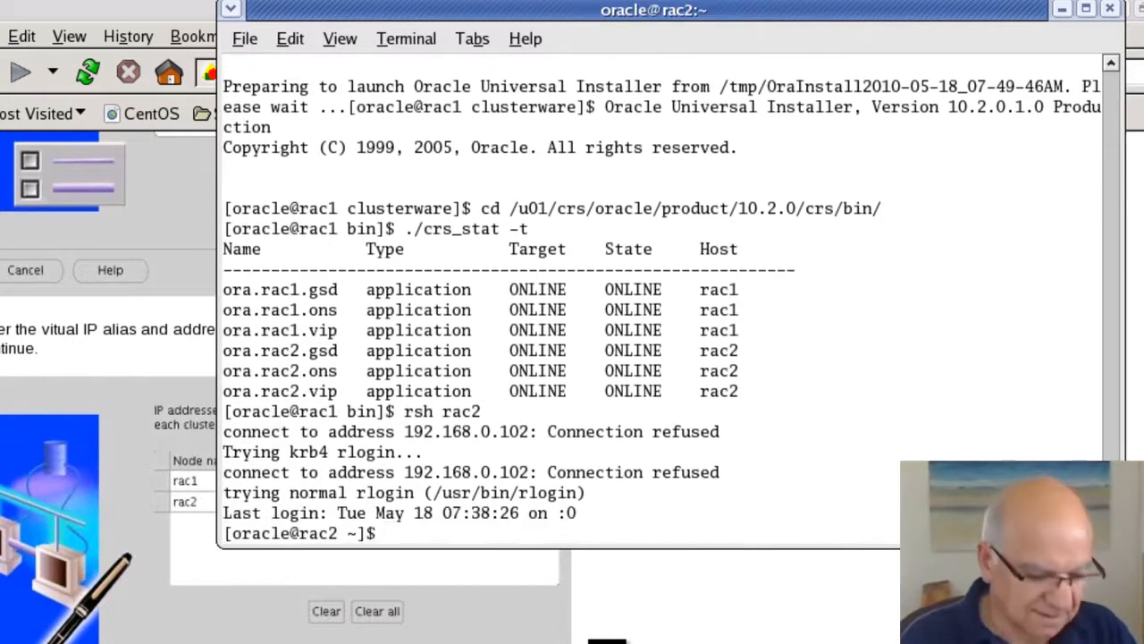
- On rac2, change to the Clusterware bin directory and launch ./crs_stat
{"action": "type", "text": "c"}
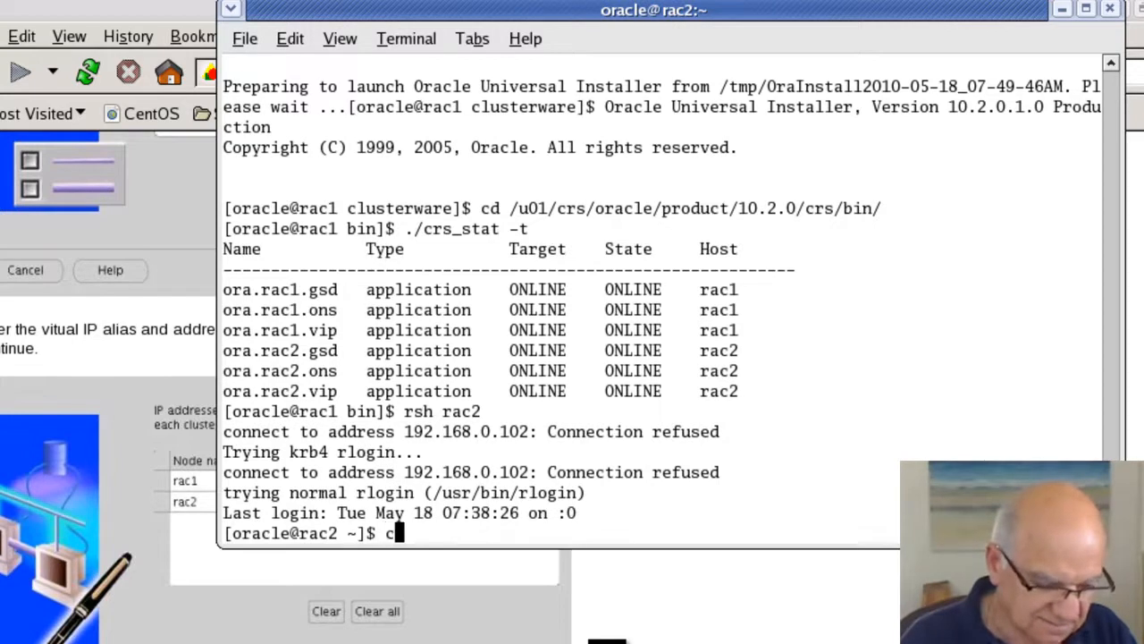
{"action": "type", "text": "d /u01"}
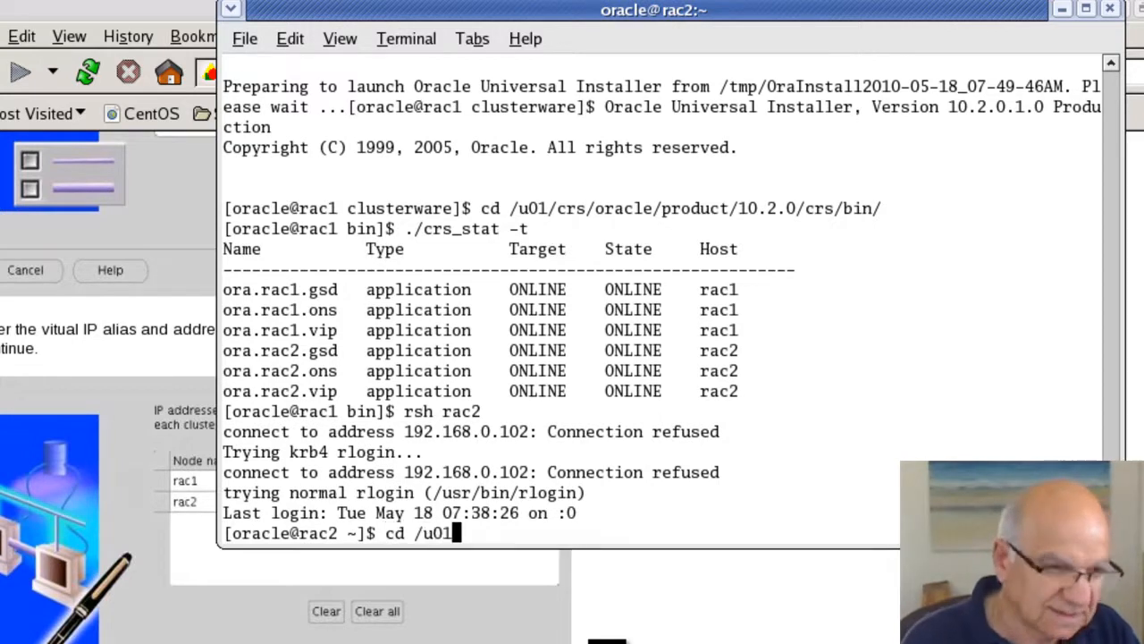
{"action": "type", "text": "/crs/oracle/product/10.2.0/crs/"}
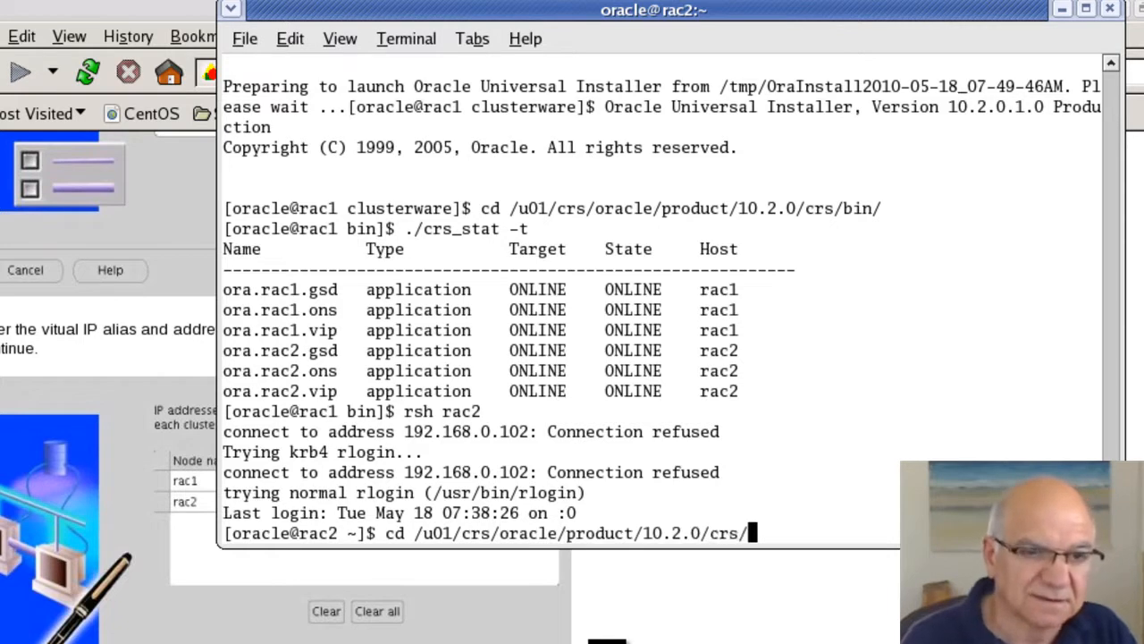
{"action": "type", "text": "bin/"}
{"action": "type", "text": "./c"}
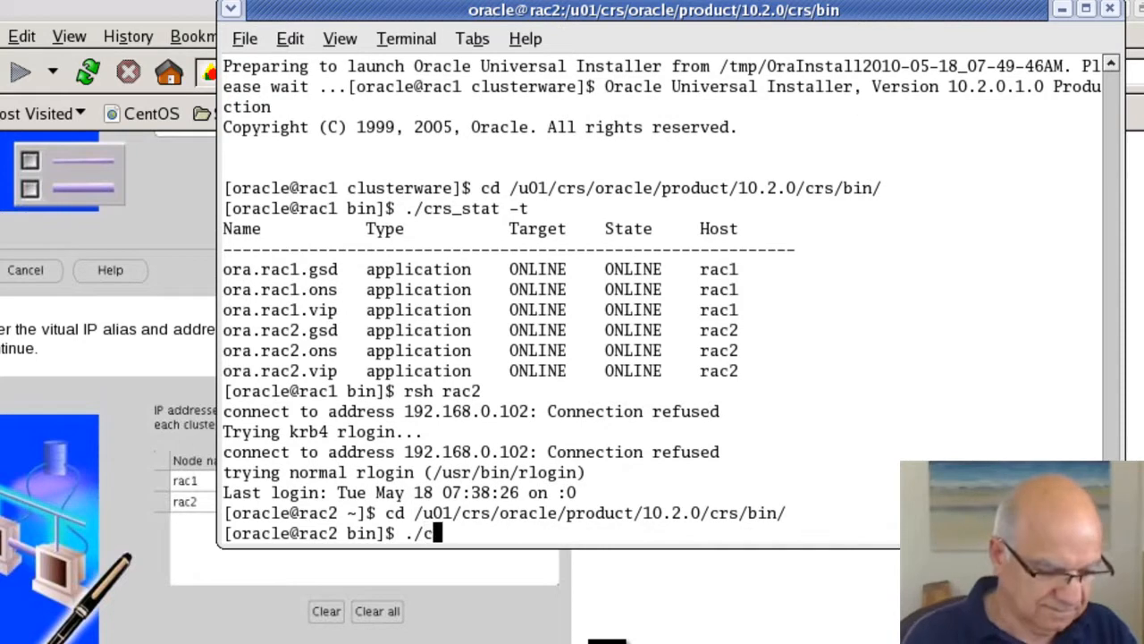
{"action": "type", "text": "rs_stat"}
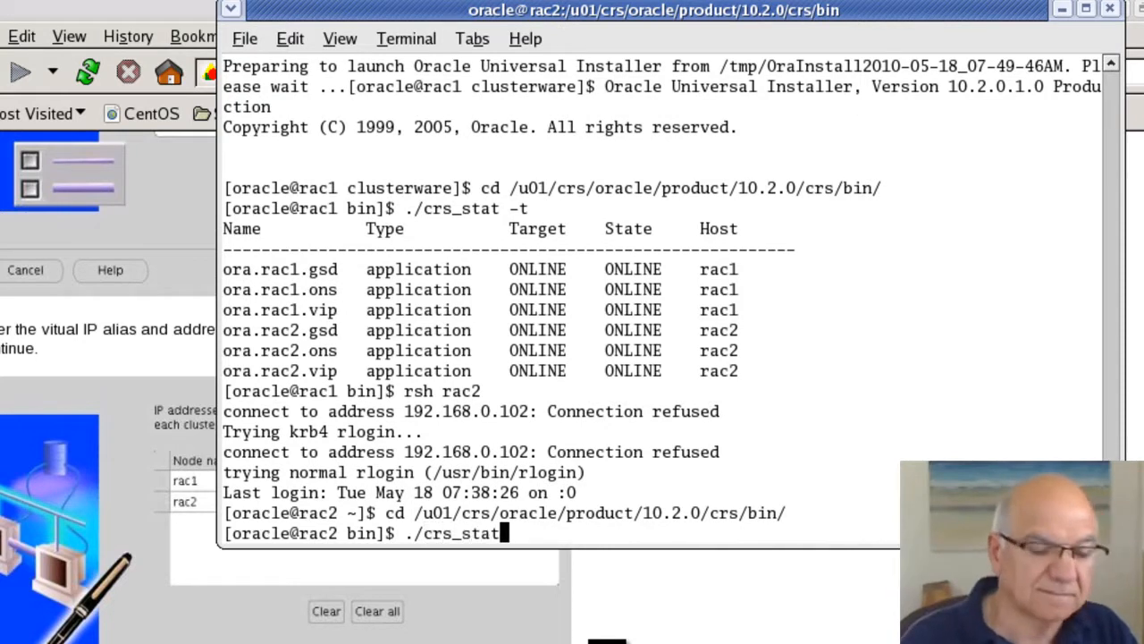
{"action": "key", "text": "Return"}
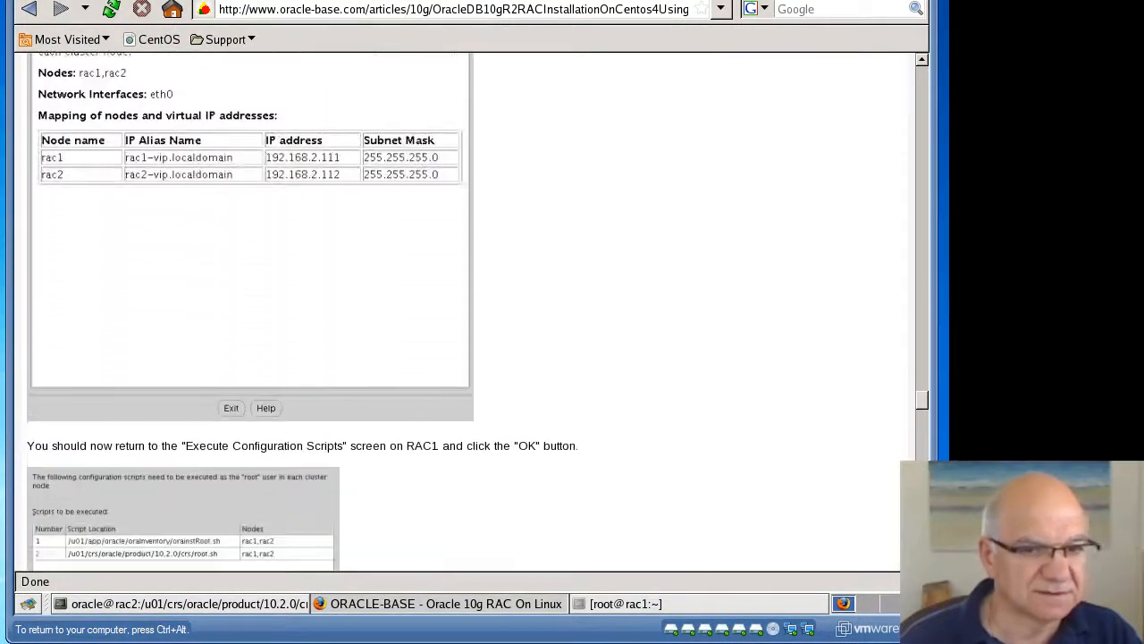
- Scroll the ORACLE-BASE guide past End of Installation to the database software cluster installation mode step
{"action": "scroll", "scroll_direction": "down", "scroll_amount": 3}
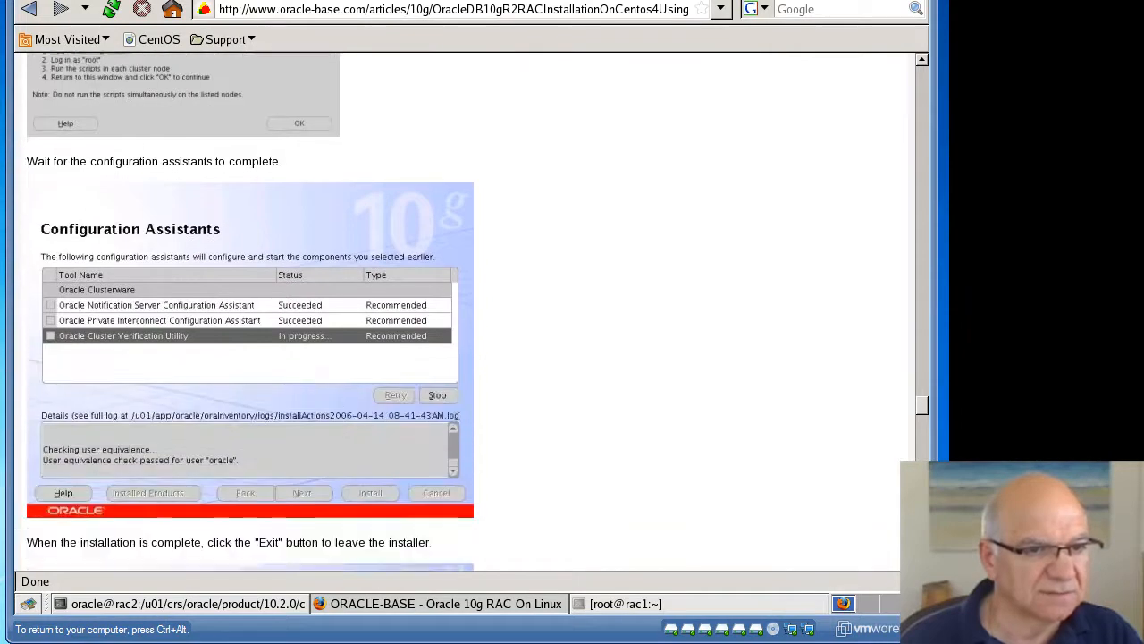
{"action": "scroll", "scroll_direction": "down", "scroll_amount": 3}
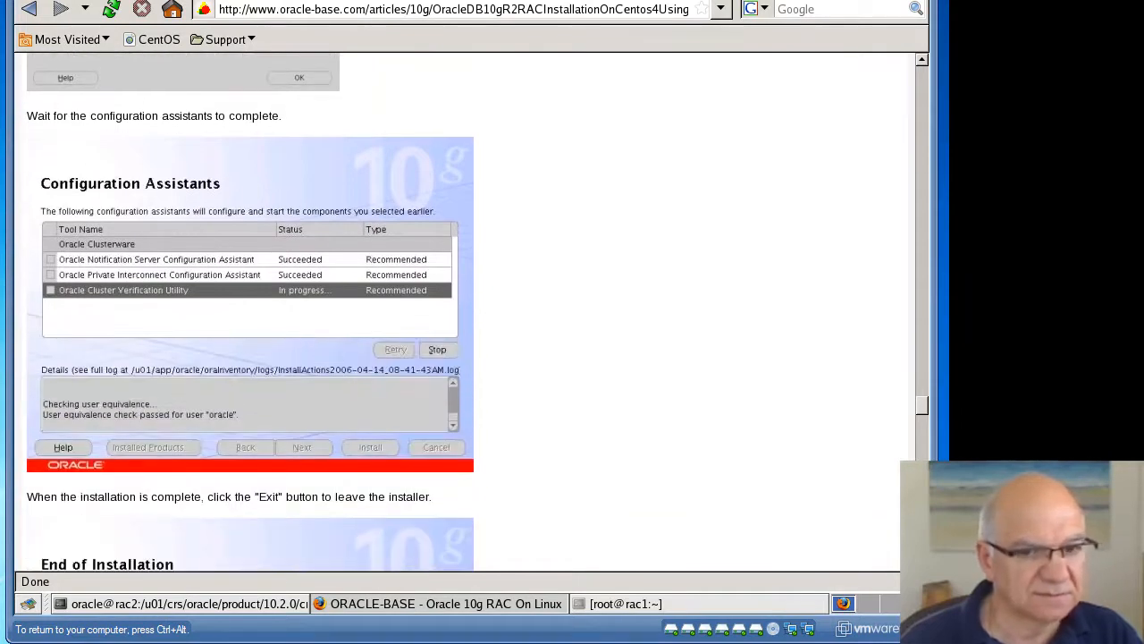
{"action": "scroll", "scroll_direction": "down", "scroll_amount": 3}
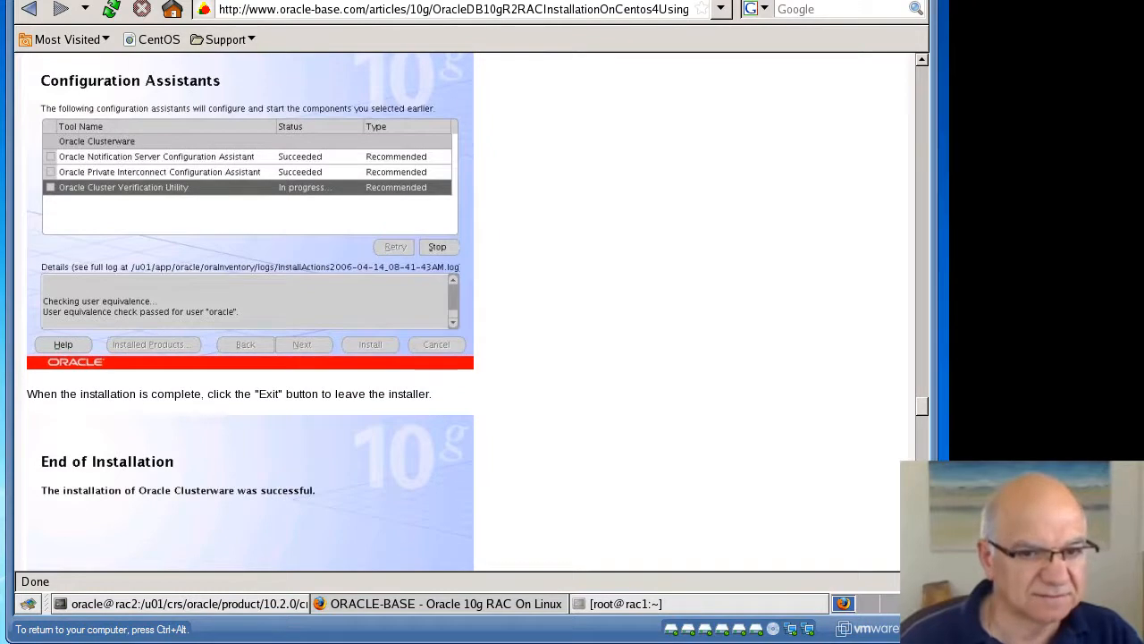
{"action": "scroll", "scroll_direction": "down", "scroll_amount": 3}
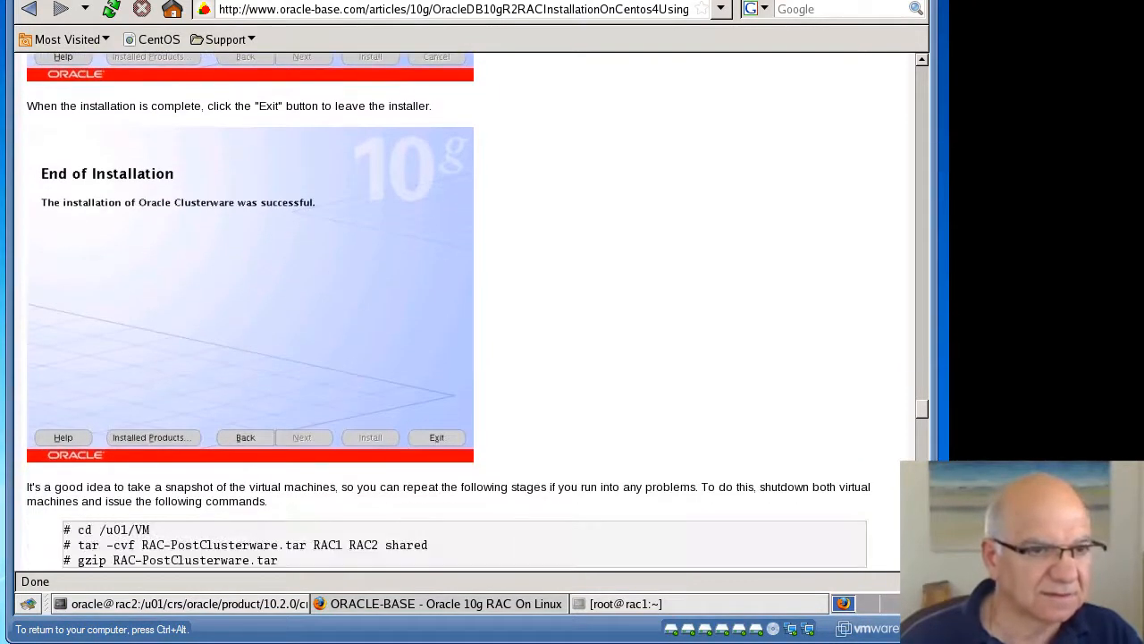
{"action": "scroll", "scroll_direction": "down", "scroll_amount": 3}
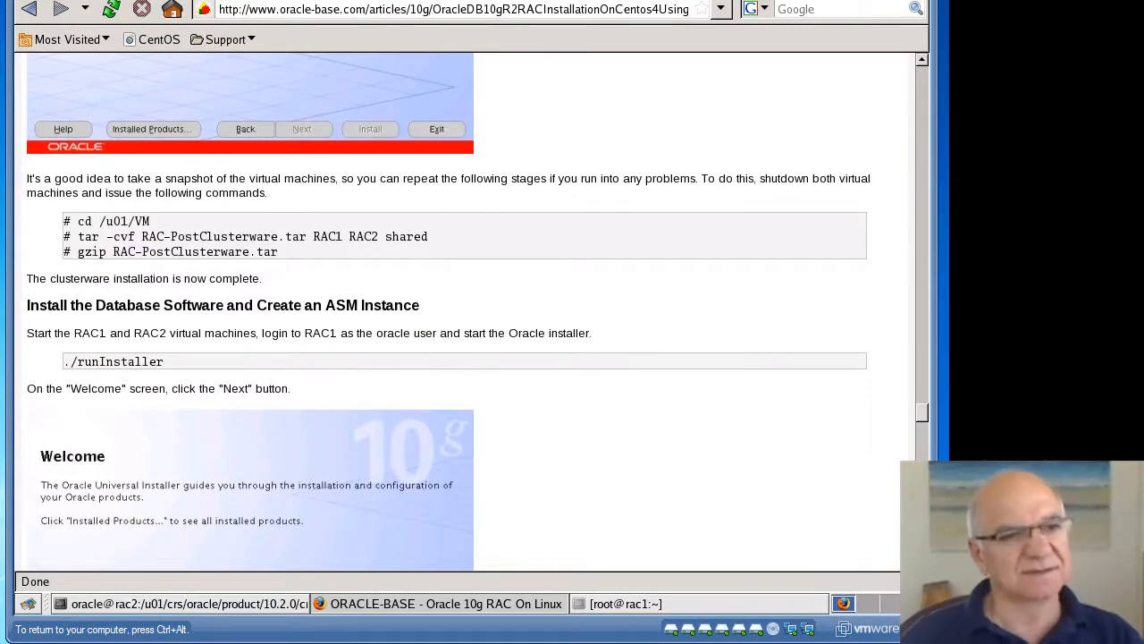
{"action": "scroll", "scroll_direction": "down", "scroll_amount": 3}
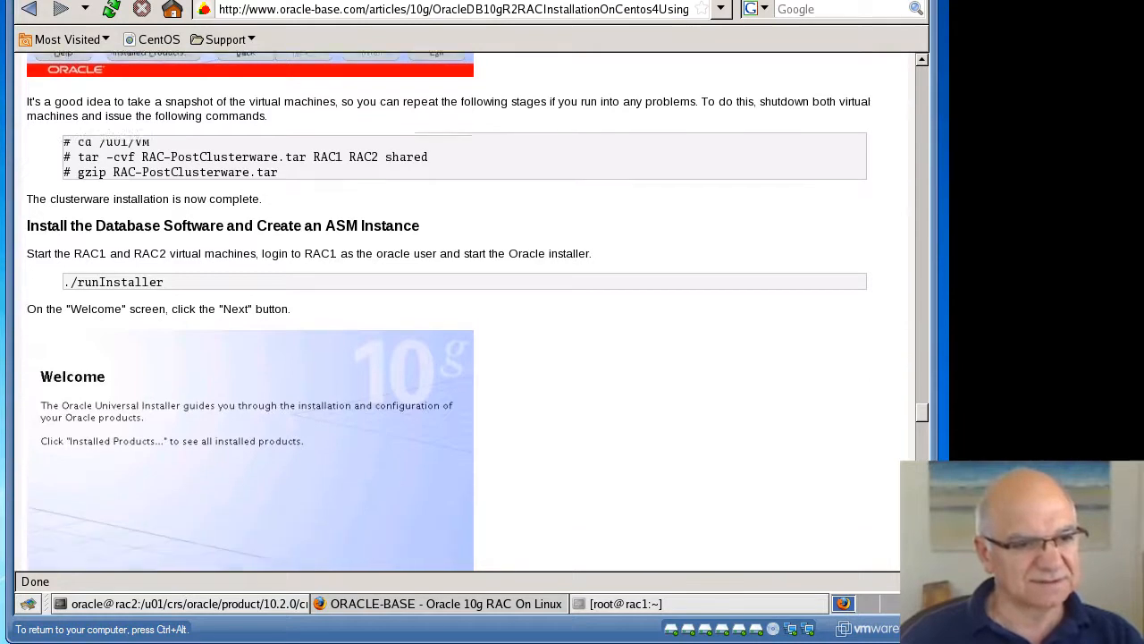
{"action": "scroll", "scroll_direction": "down", "scroll_amount": 3}
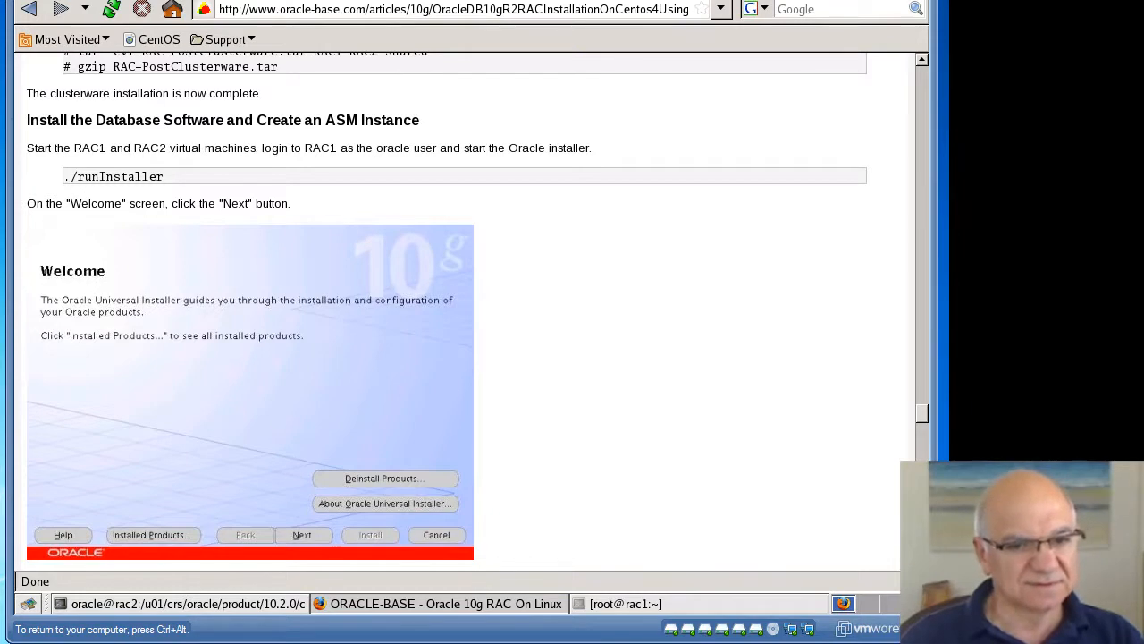
{"action": "scroll", "scroll_direction": "down", "scroll_amount": 3}
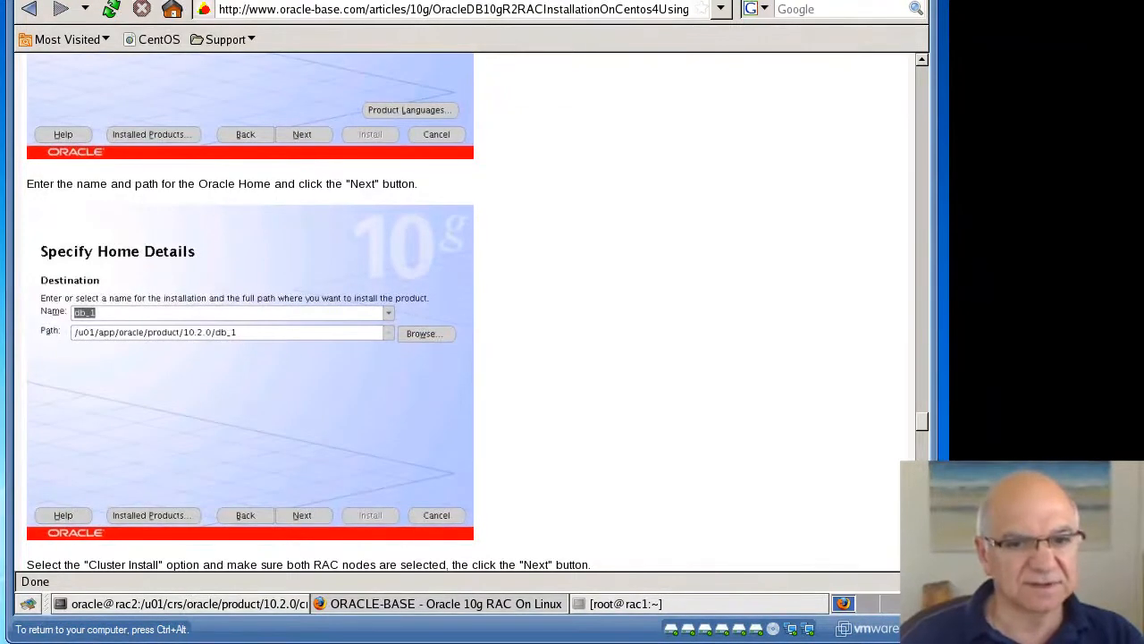
{"action": "scroll", "scroll_direction": "down", "scroll_amount": 3}
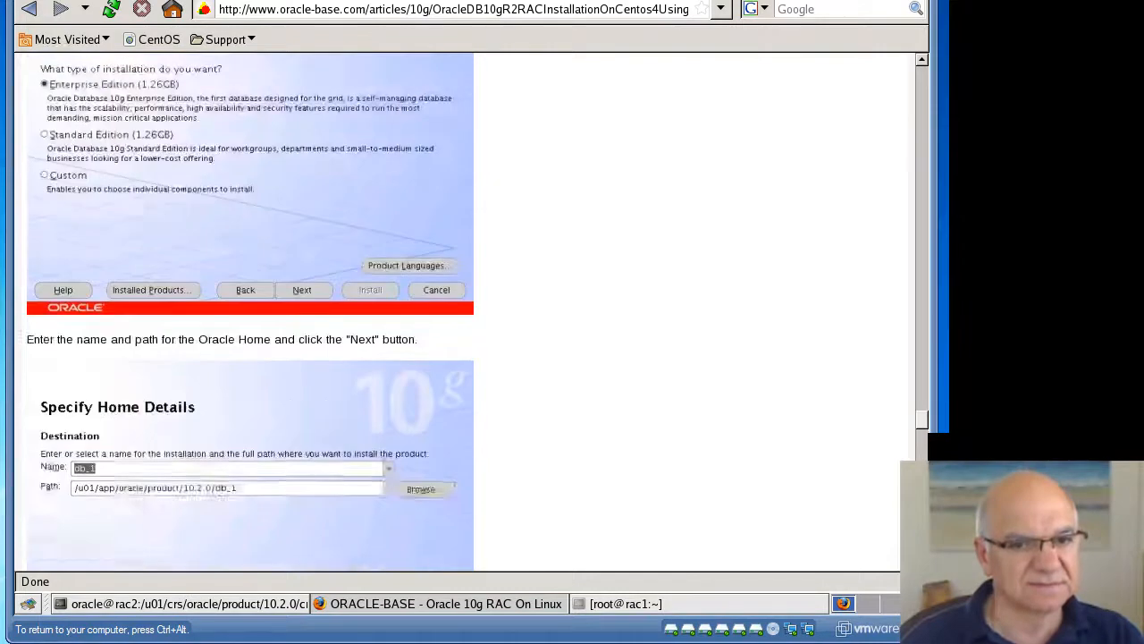
{"action": "scroll", "scroll_direction": "down", "scroll_amount": 3}
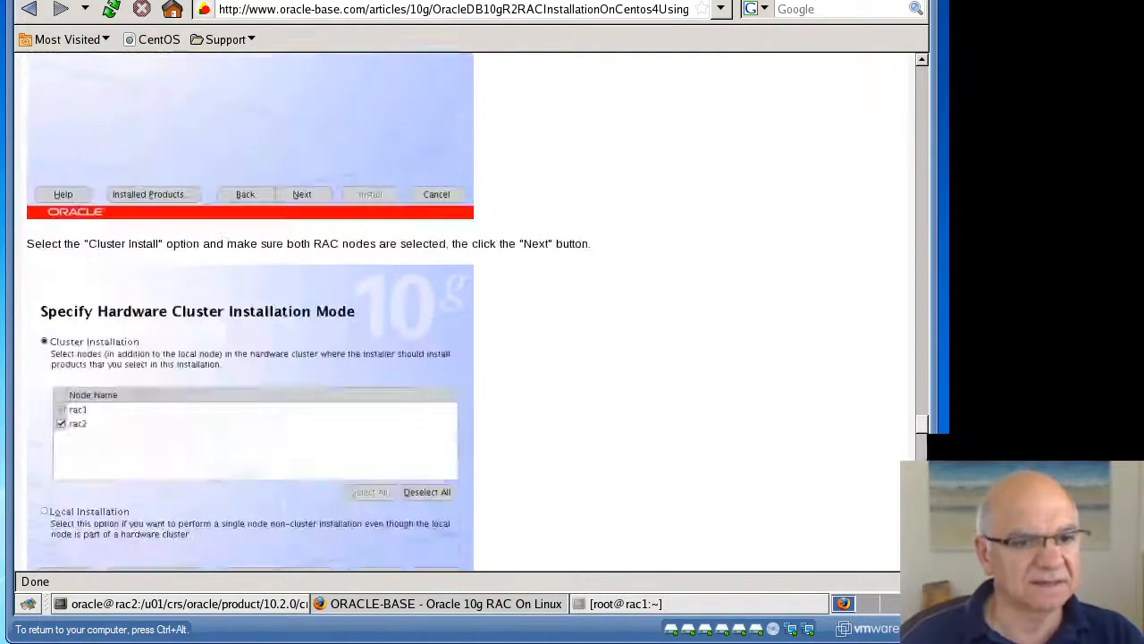